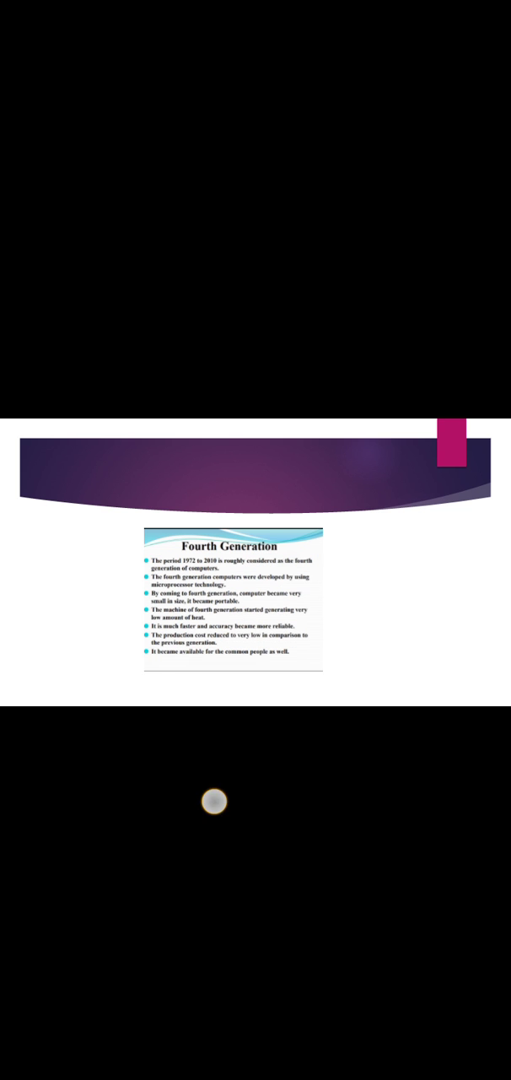
{"action": "left_click", "coordinate": [212, 801]}
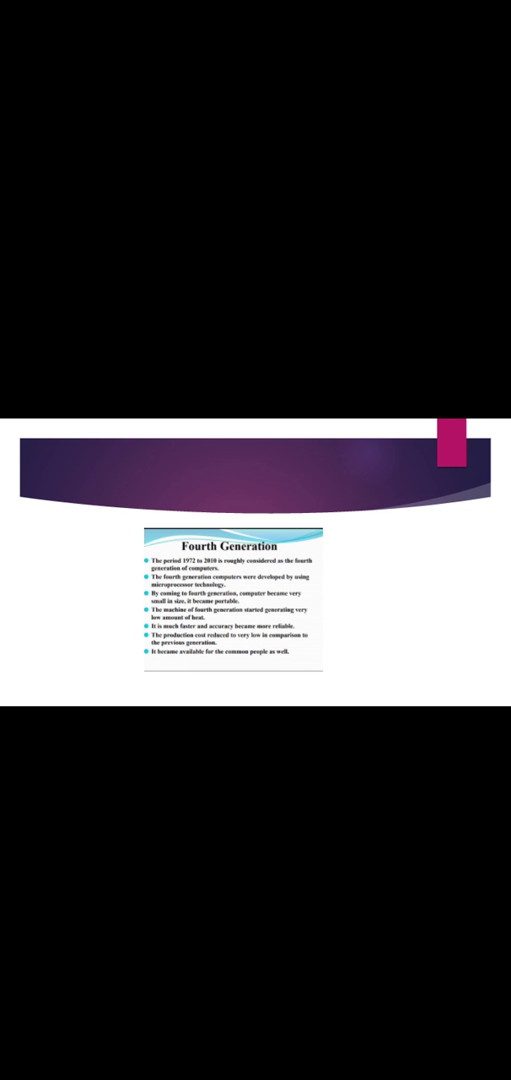